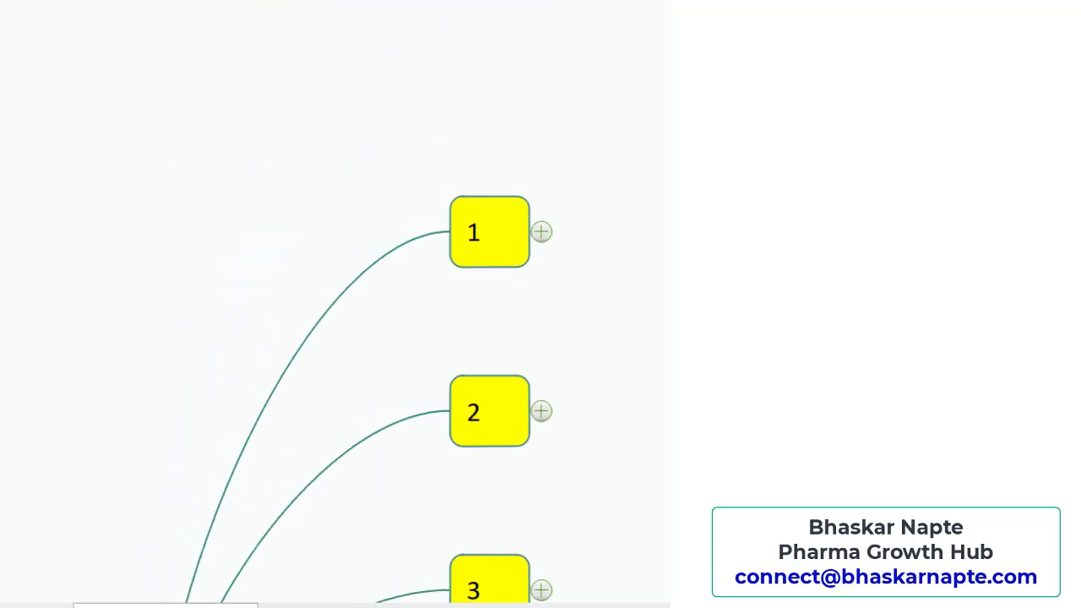
# Step: Expand topic 1 to reveal its cyan 'New product' subtopic
pyautogui.click(541, 232)
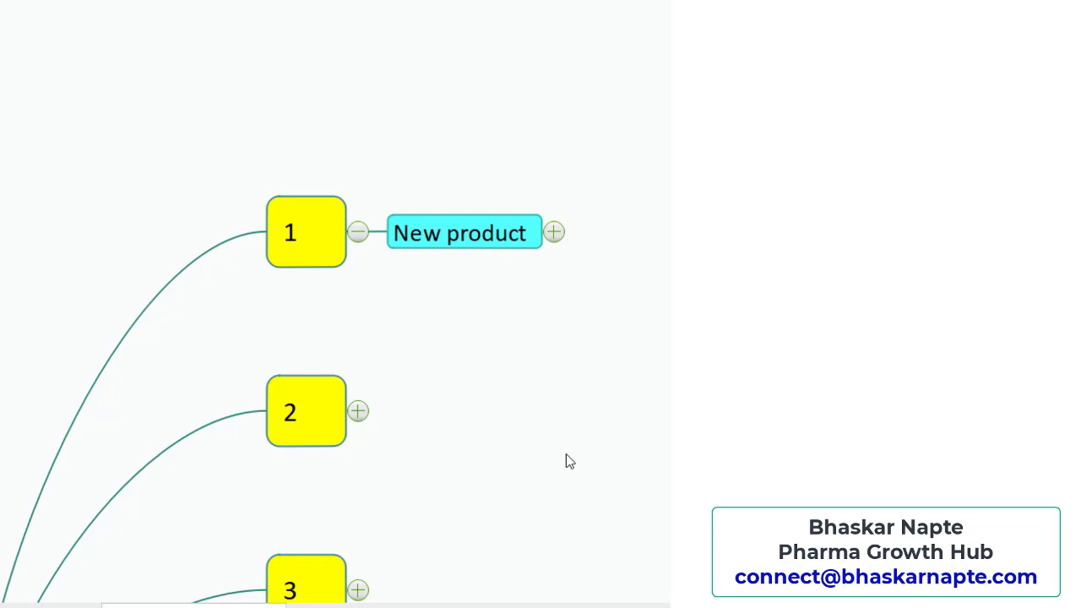